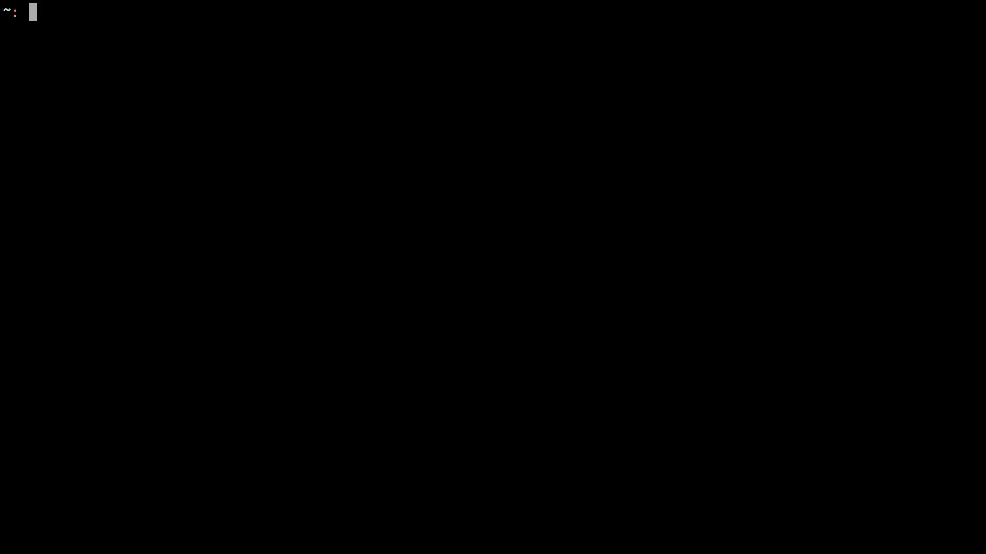
# - Begin an ffmpeg command at the prompt with only the program name typed
pyautogui.write('ffmpeg')
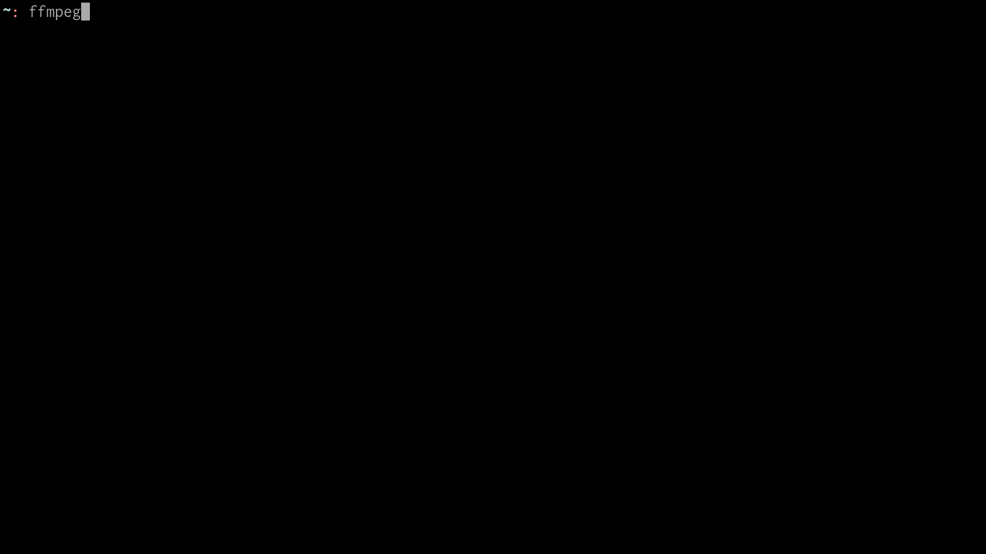
pyautogui.moveTo(370, 275)
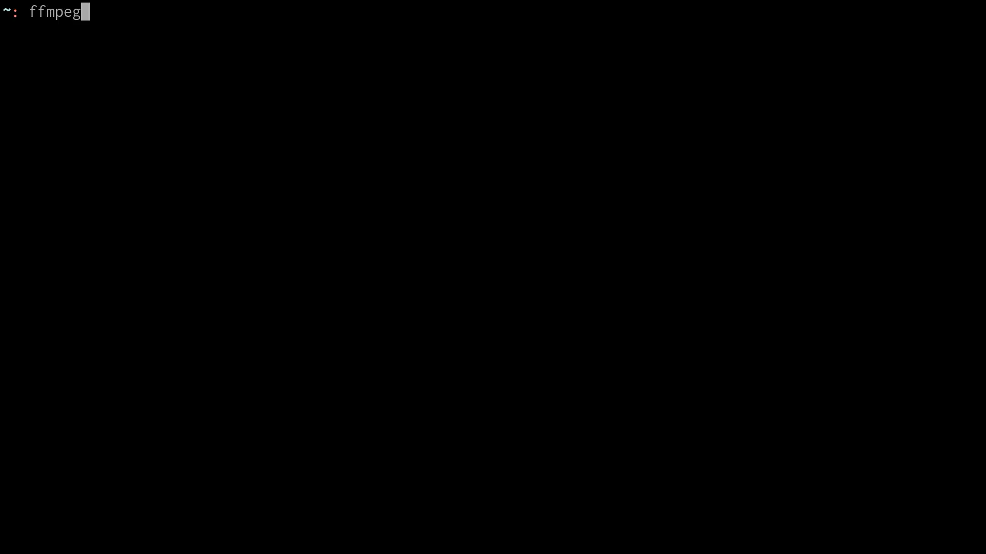
# - Print the screencast alias and highlight its ffmpeg, audio-mixing and microphone parts in turn
pyautogui.write('alias screencast')
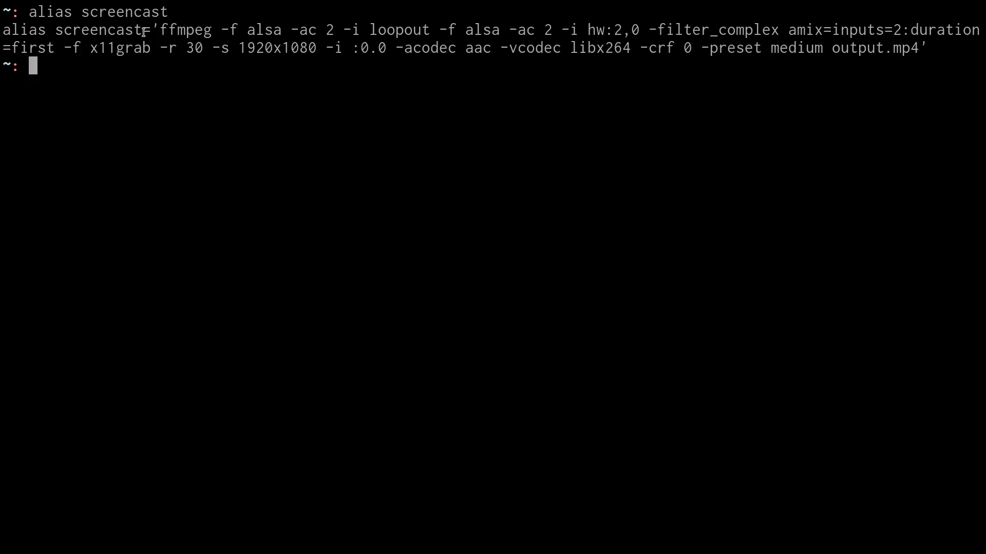
pyautogui.doubleClick(185, 30)
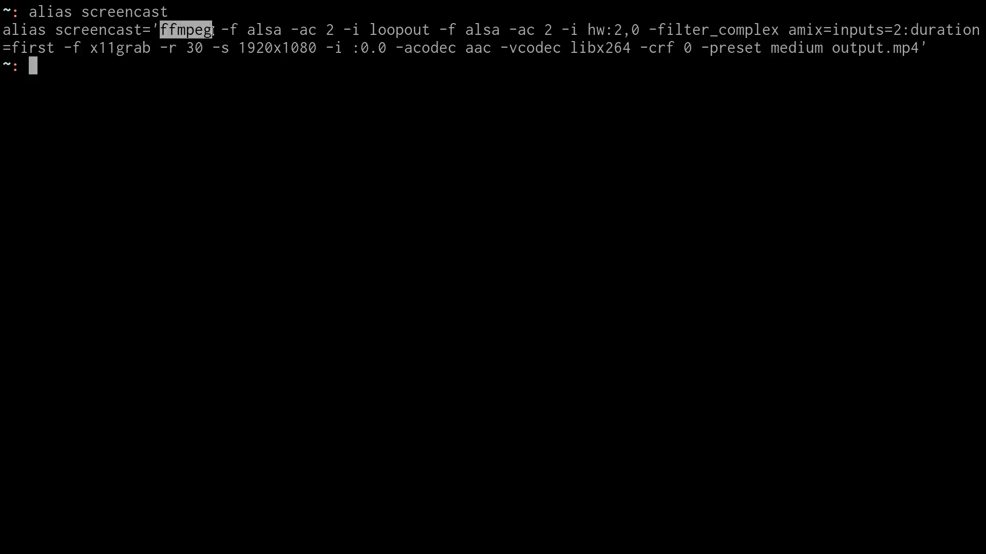
pyautogui.moveTo(234, 30)
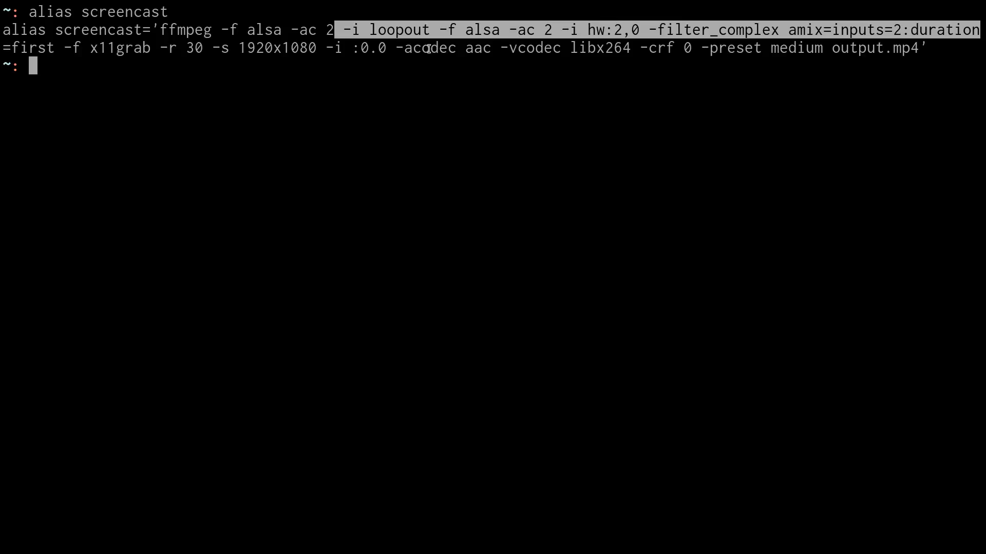
pyautogui.click(427, 30)
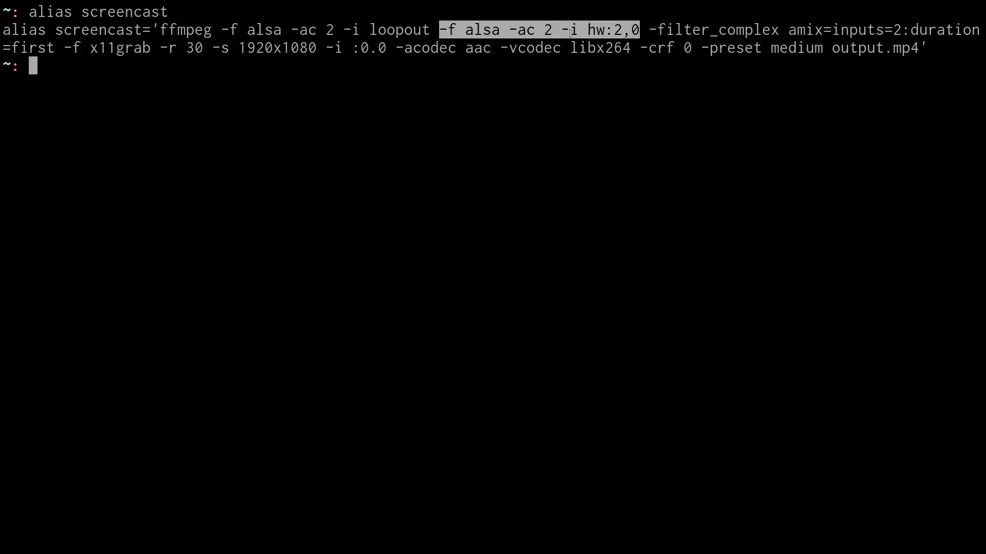
pyautogui.click(552, 147)
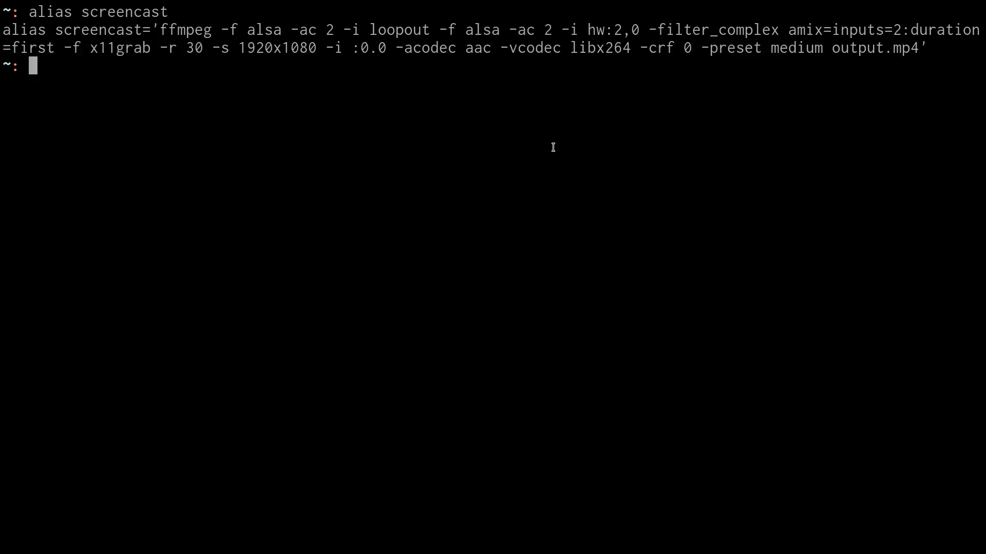
# - Run arecord -l and highlight the card 2 USB AT2020 microphone entry
pyautogui.write('apla')
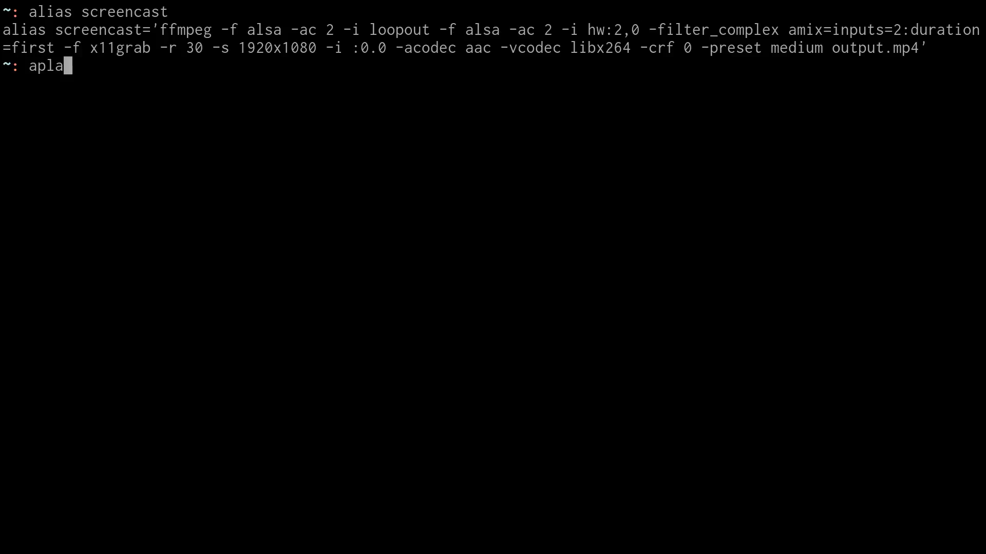
pyautogui.press('BackSpace')
pyautogui.write('record -')
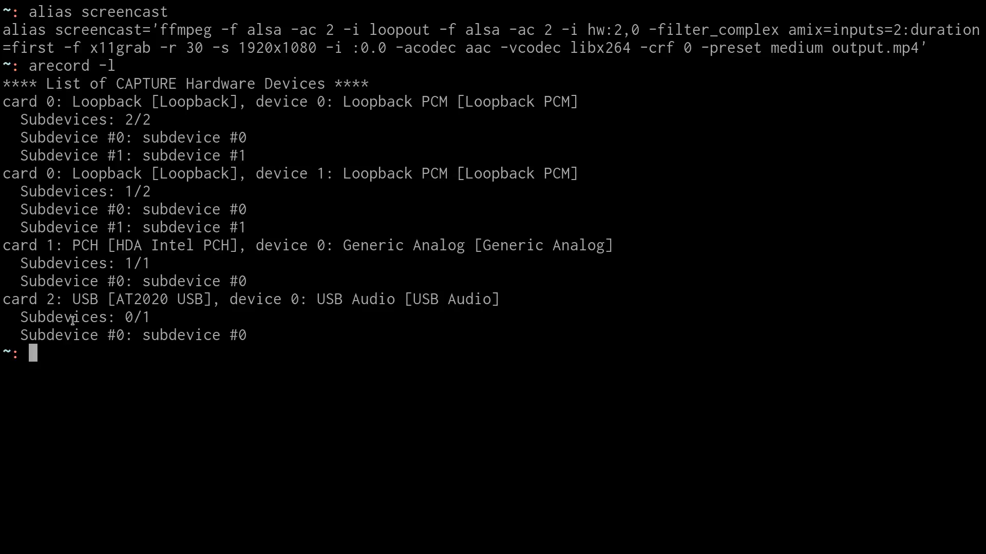
pyautogui.doubleClick(20, 299)
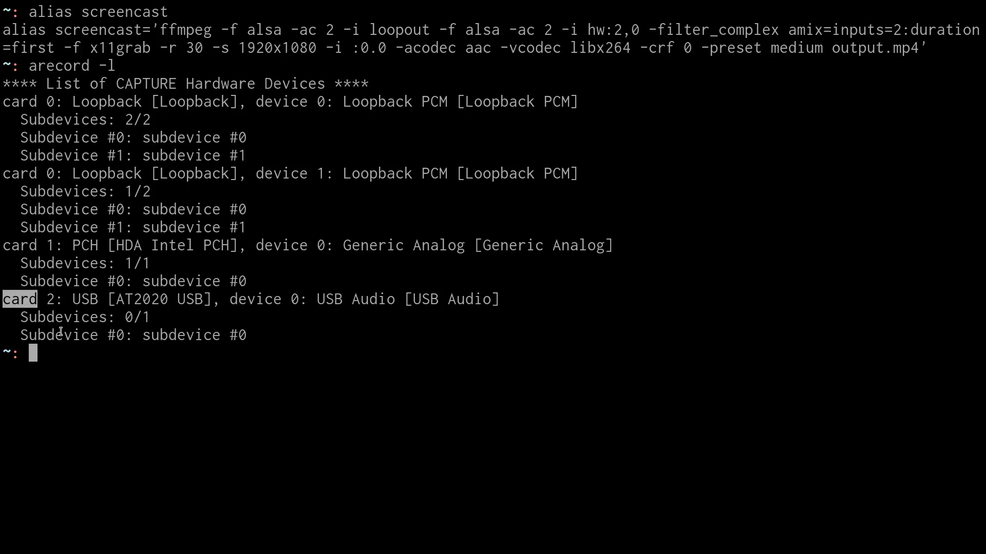
pyautogui.moveTo(230, 299); pyautogui.dragTo(500, 299)
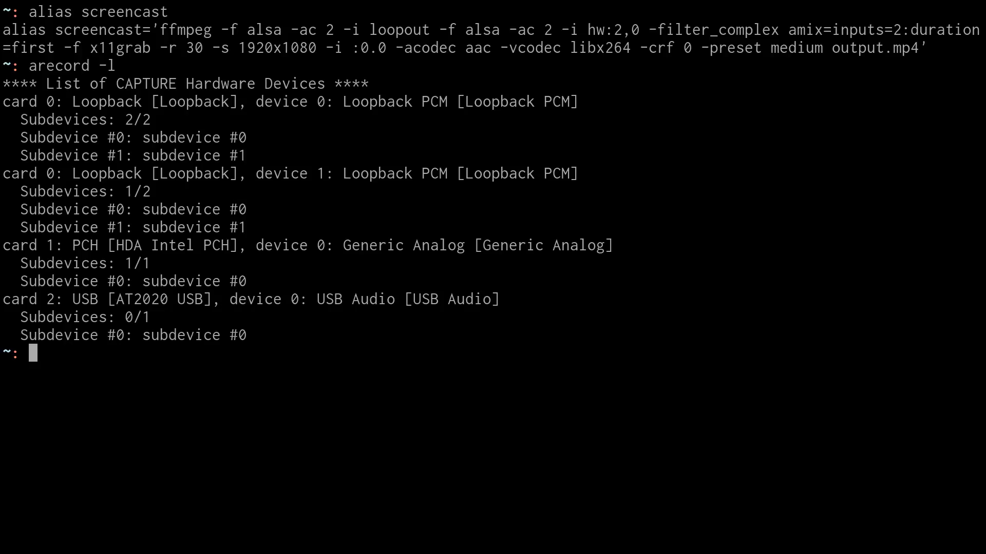
pyautogui.moveTo(543, 141)
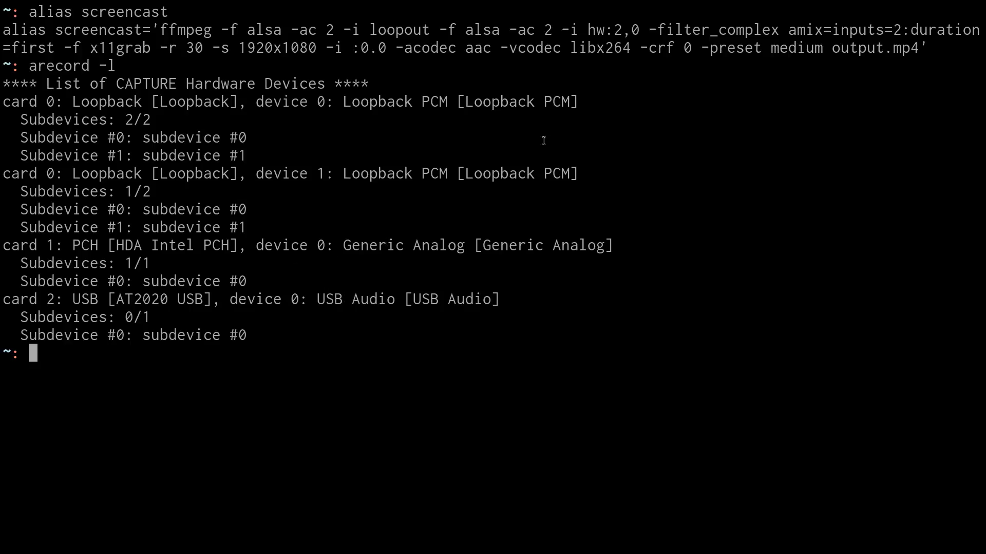
pyautogui.moveTo(640, 30)
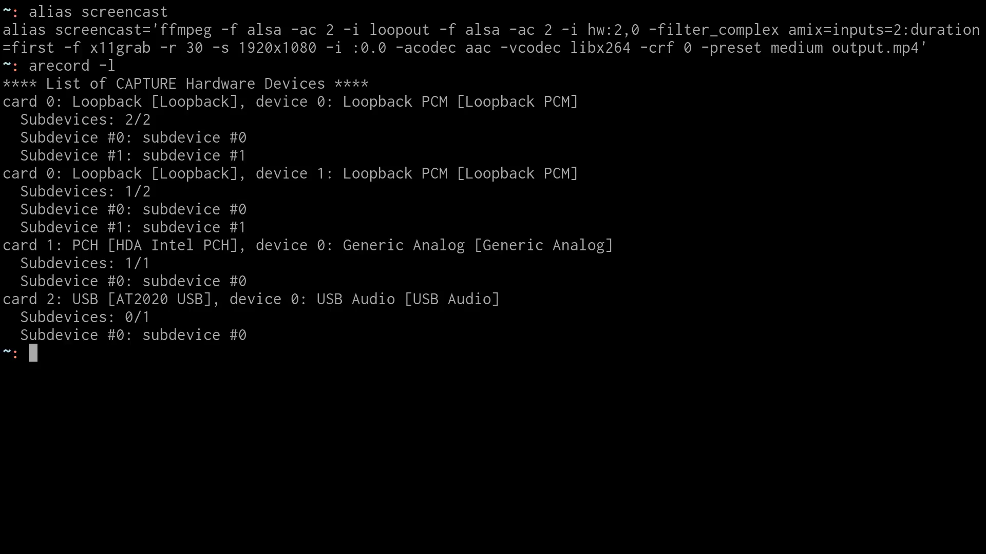
pyautogui.moveTo(309, 45)
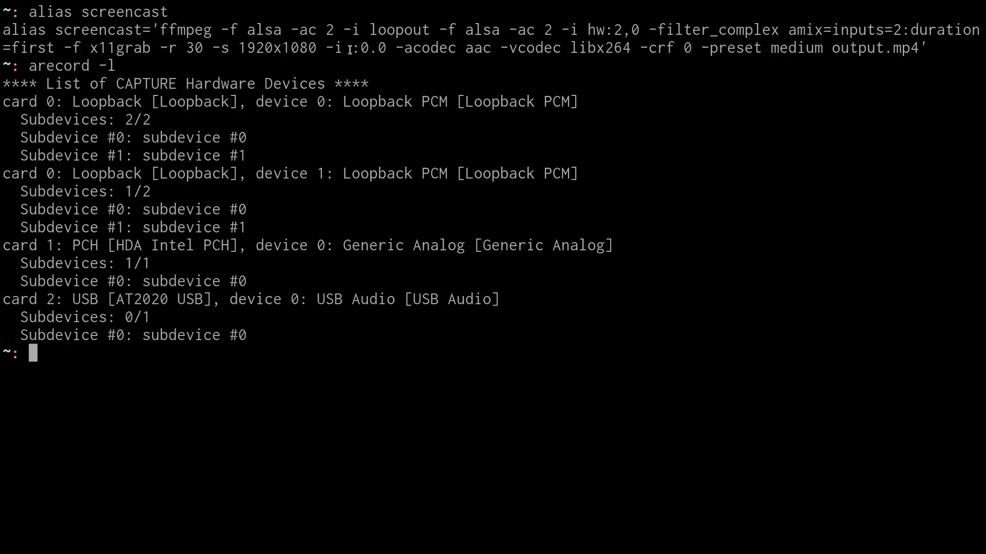
pyautogui.doubleClick(352, 48)
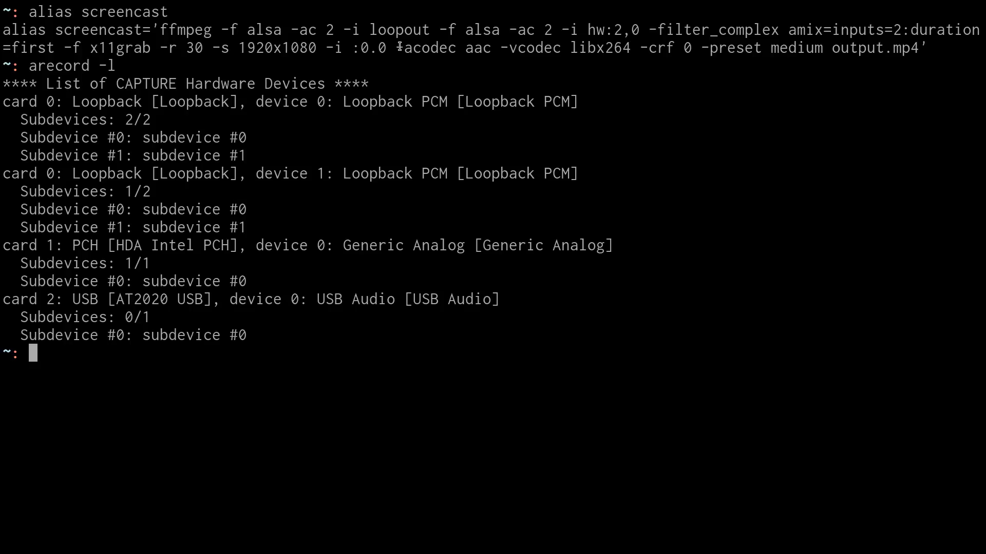
pyautogui.doubleClick(447, 47)
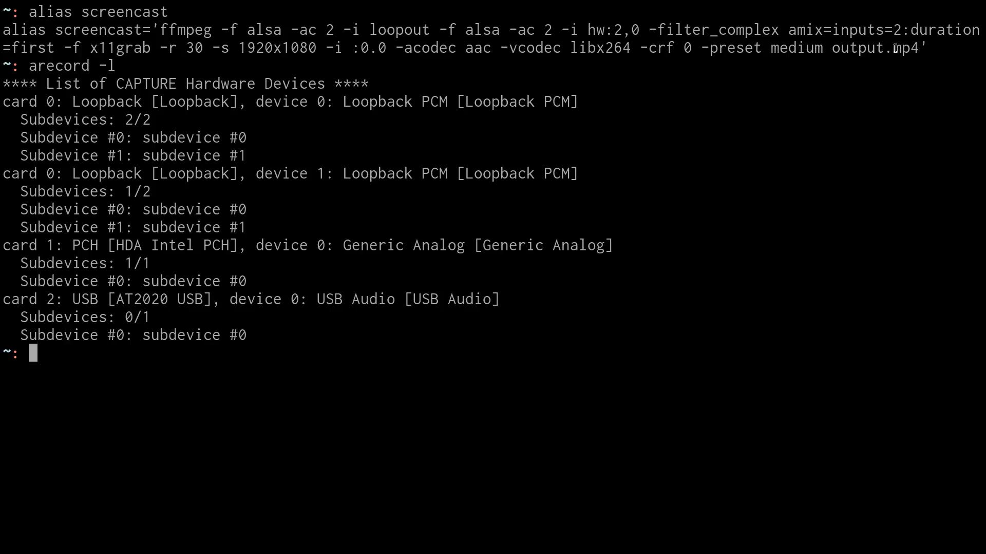
pyautogui.doubleClick(905, 48)
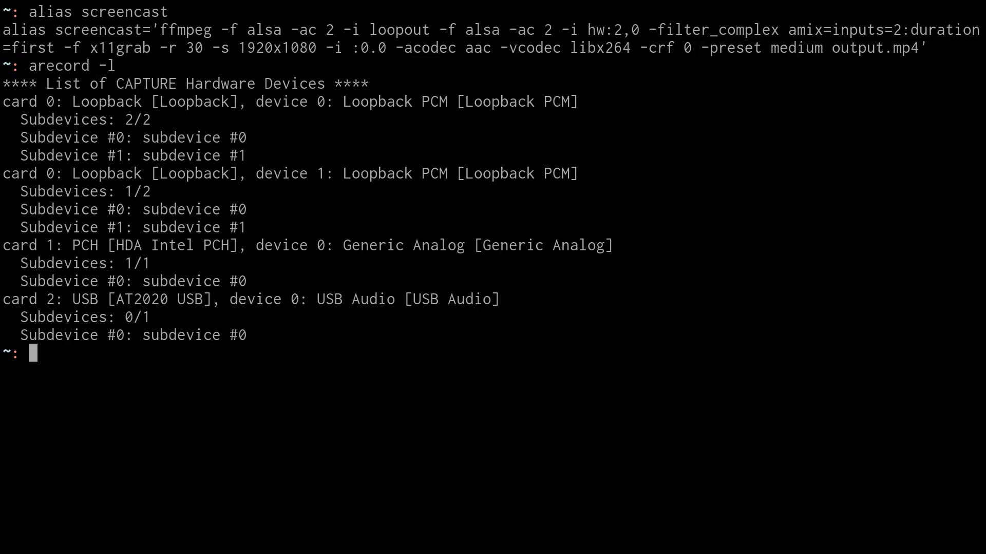
pyautogui.doubleClick(666, 48)
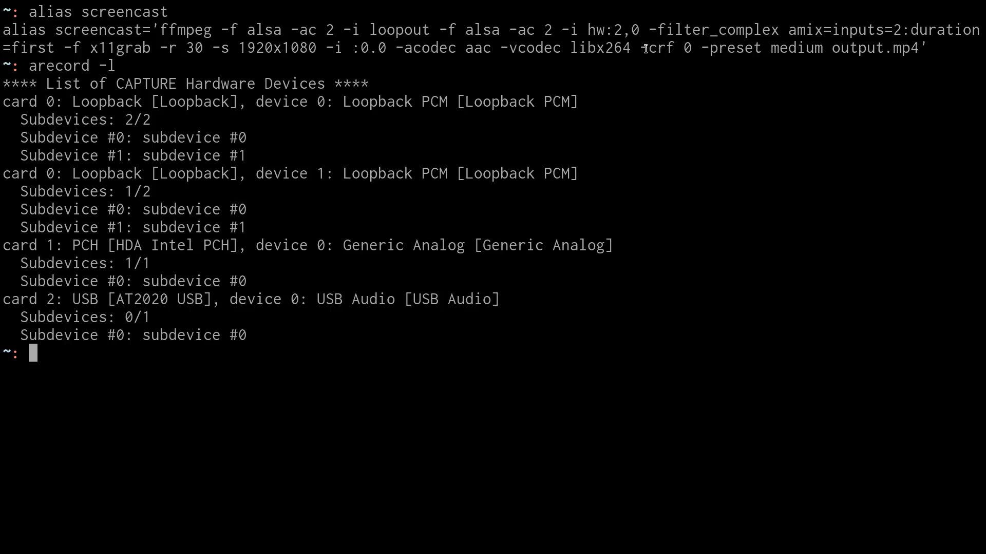
pyautogui.doubleClick(659, 48)
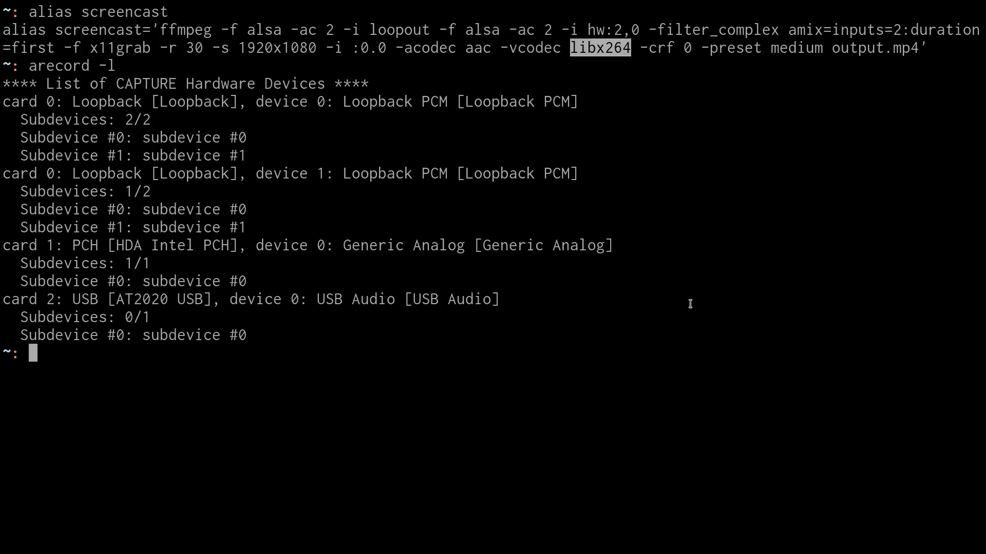
# - Reprint the screencast alias definition and highlight part of its ffmpeg command
pyautogui.write('x')
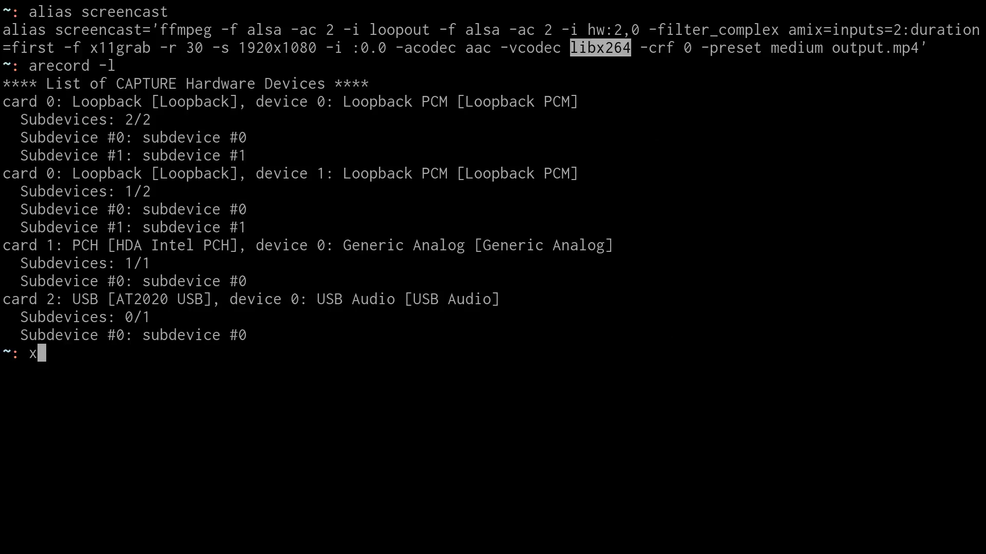
pyautogui.write('265 --')
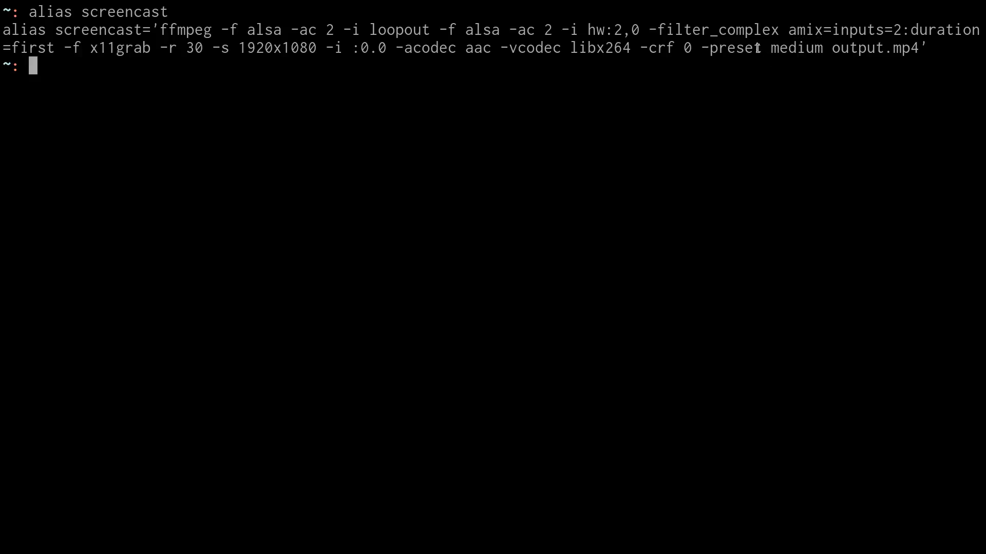
pyautogui.moveTo(651, 48); pyautogui.dragTo(821, 48)
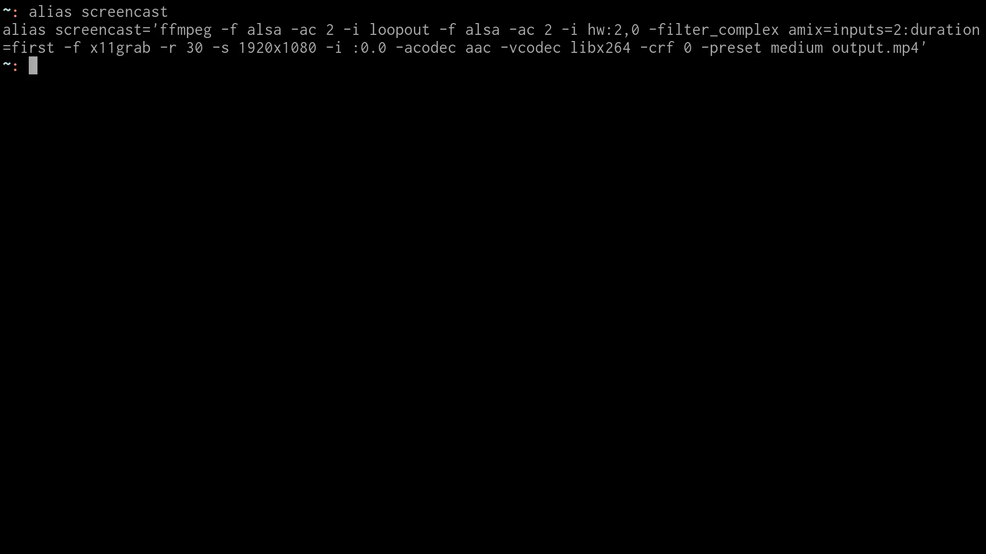
pyautogui.moveTo(432, 169)
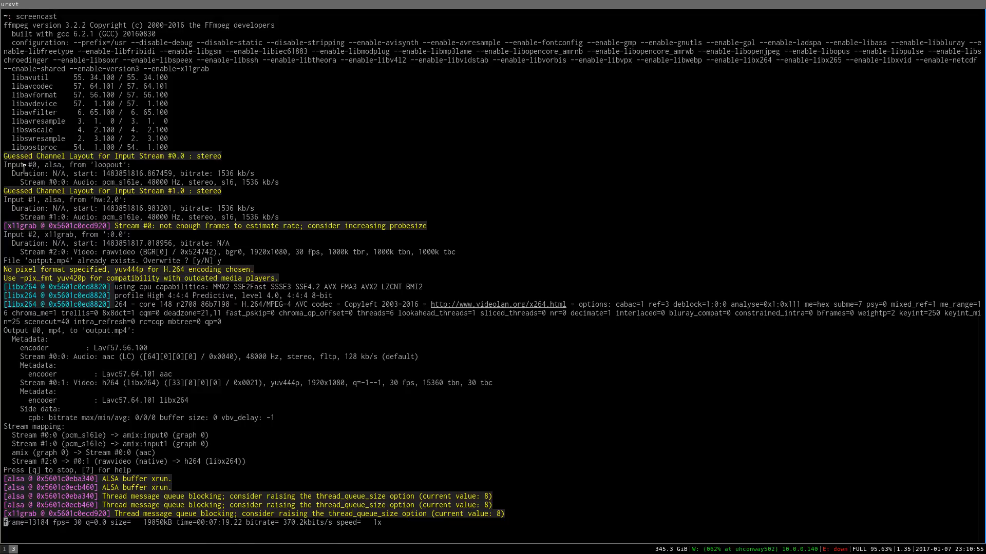
pyautogui.moveTo(134, 397)
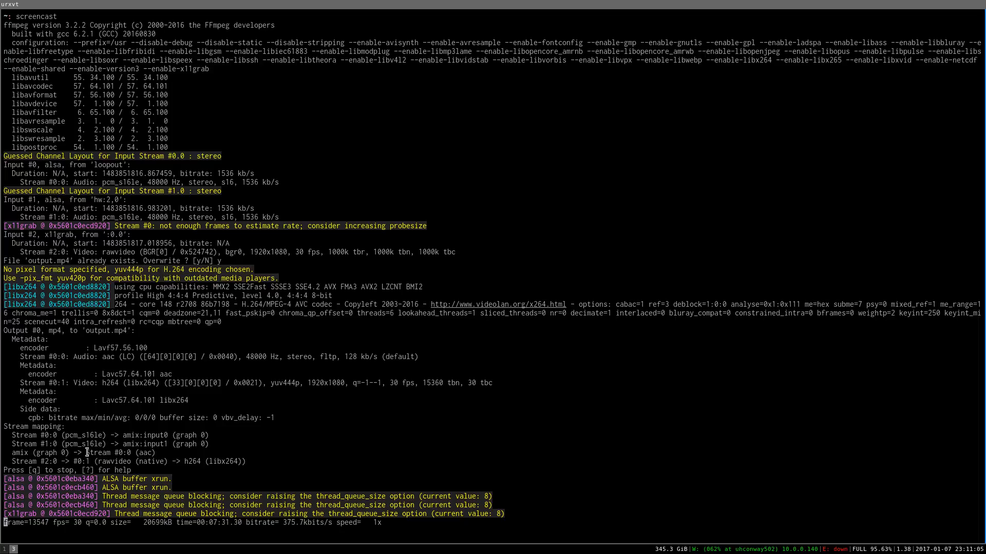
# - Show the running screencast ffmpeg process recording to output.mp4
pyautogui.doubleClick(119, 453)
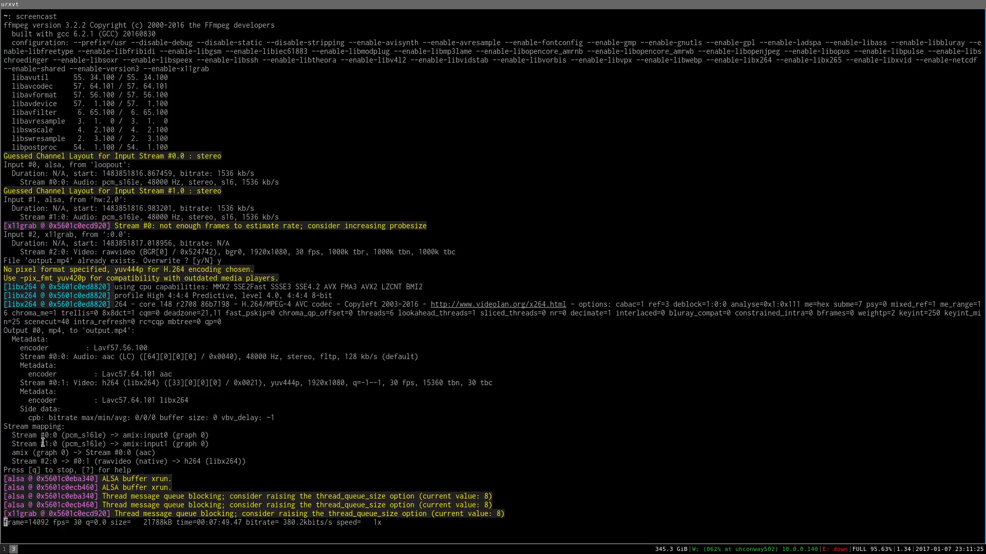
# - Return to the alias terminal and run lsmod | grep aloop to show snd_aloop loaded
pyautogui.press('q')
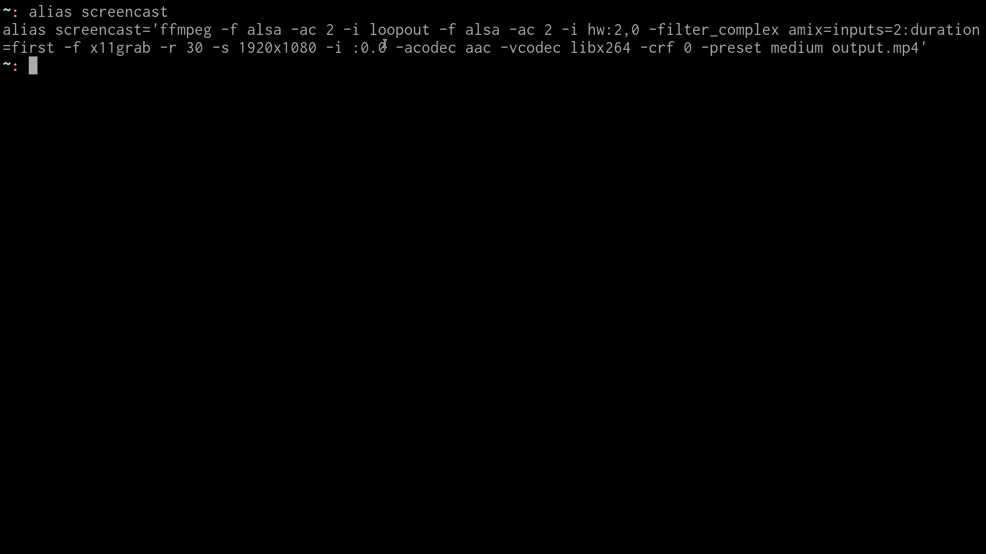
pyautogui.moveTo(377, 94)
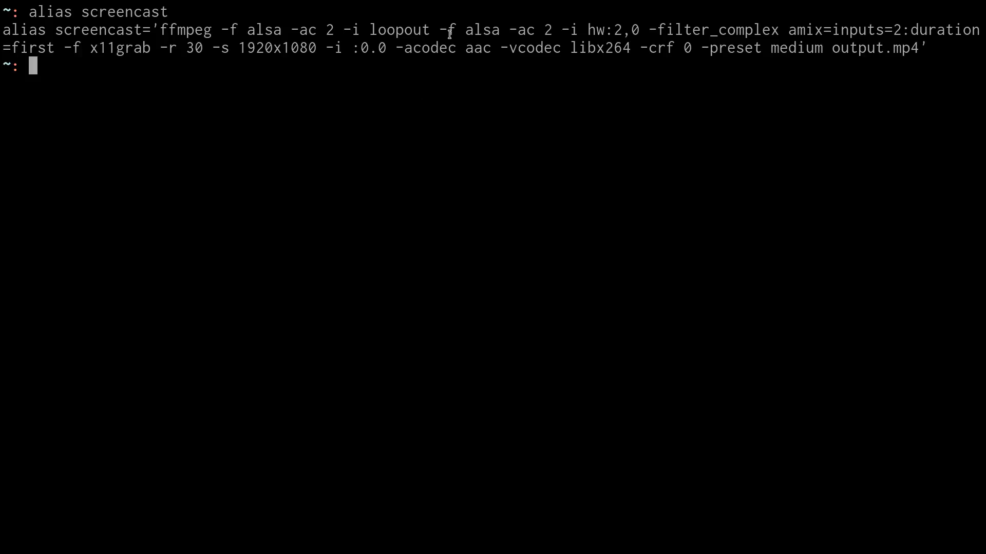
pyautogui.moveTo(391, 82)
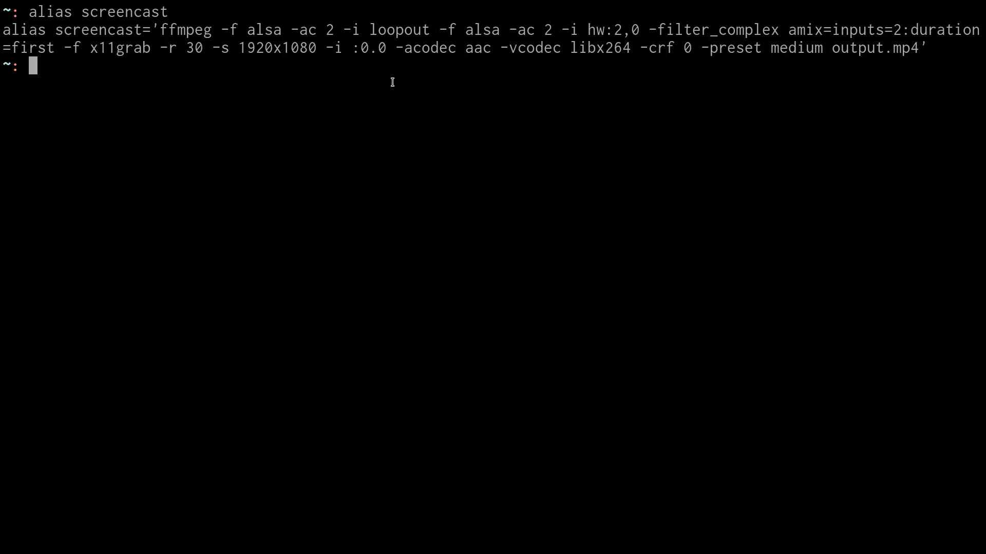
pyautogui.moveTo(447, 57)
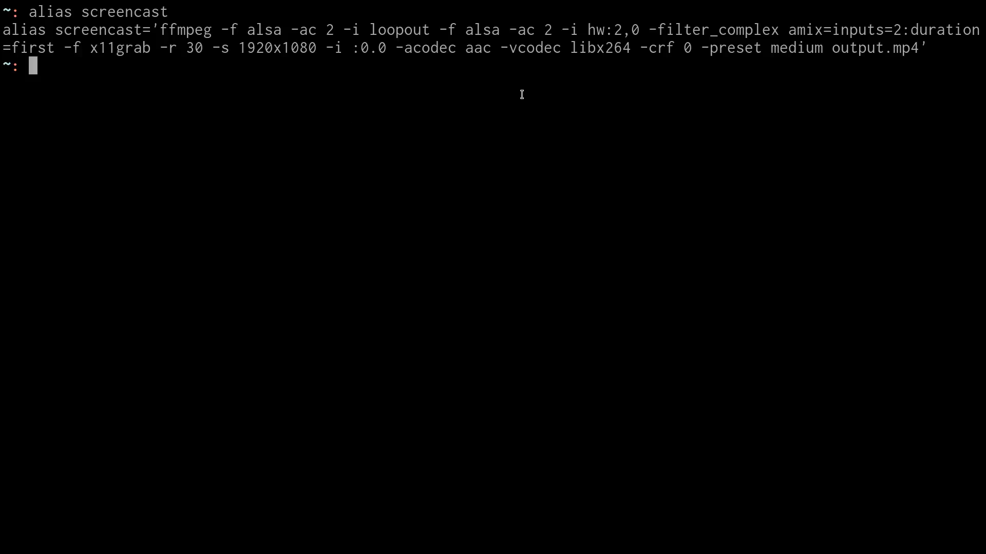
pyautogui.moveTo(256, 71)
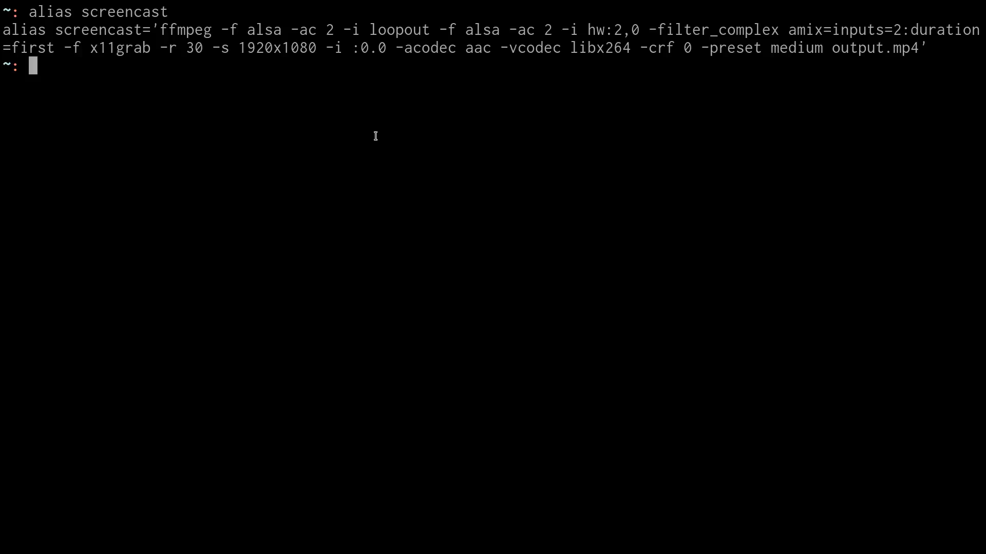
pyautogui.moveTo(419, 212)
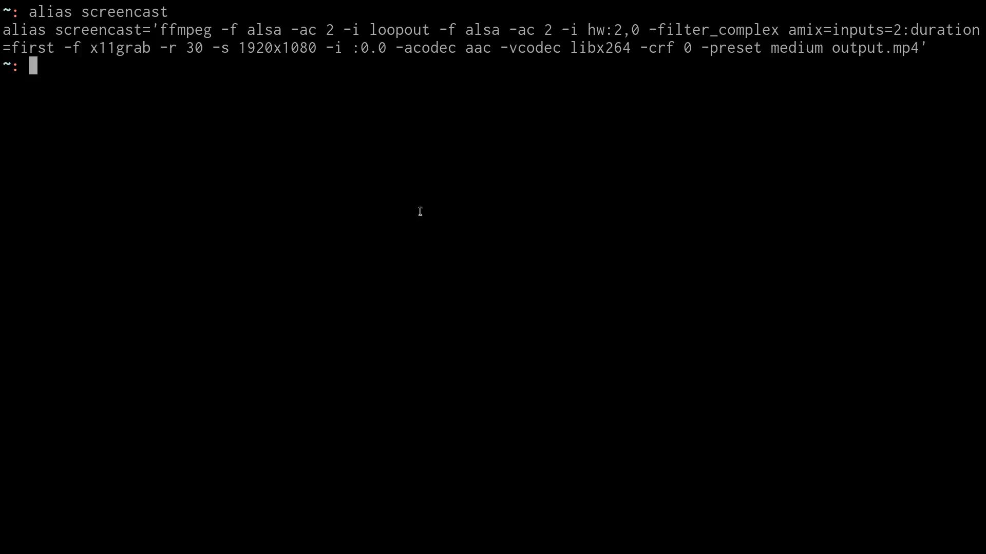
pyautogui.moveTo(356, 195)
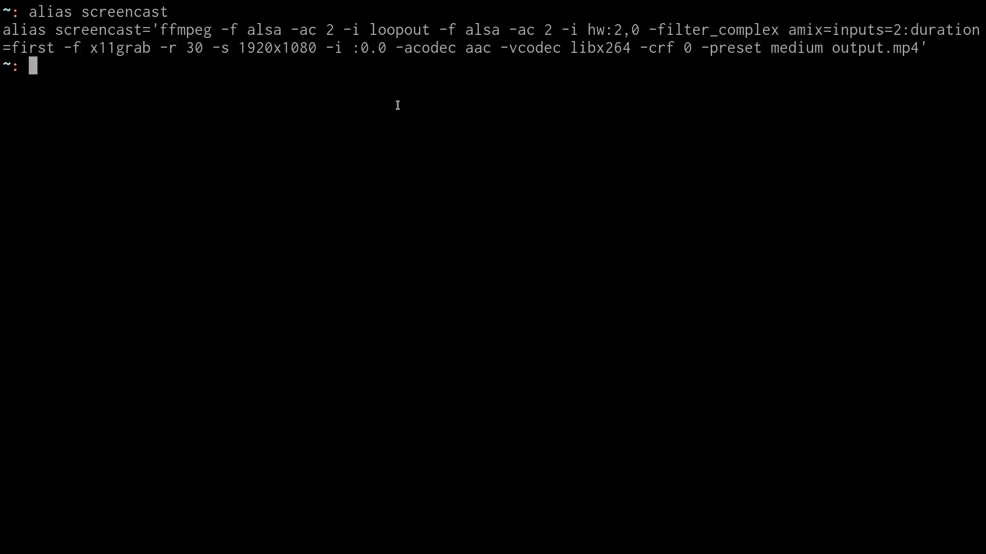
pyautogui.write('lsmod | grep aloop')
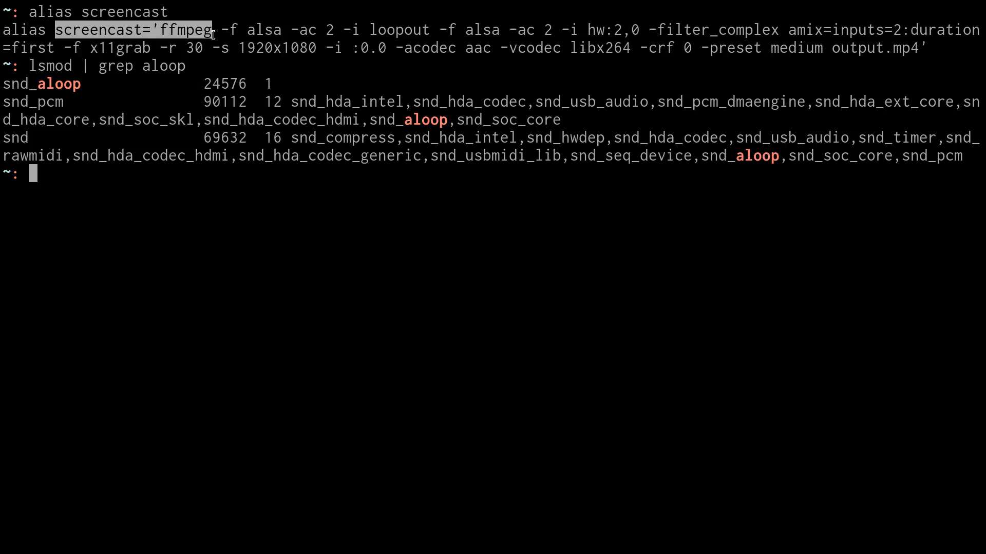
# - Clear the terminal and begin an ls command at a fresh prompt
pyautogui.doubleClick(799, 30)
pyautogui.write('ls')
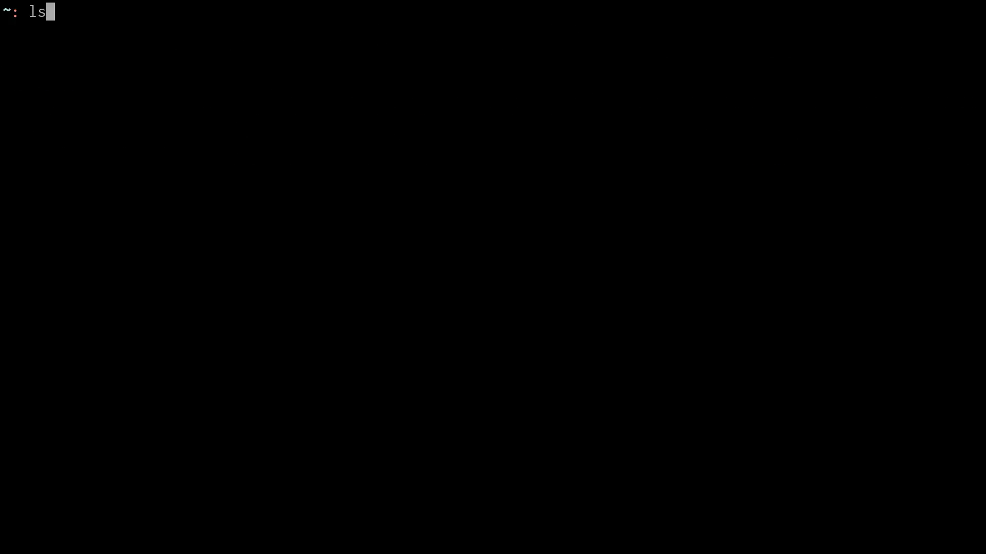
# - List Video/intro.mp4, glance at the running recording, and clear back to an empty prompt
pyautogui.write('Video/intro.mp4')
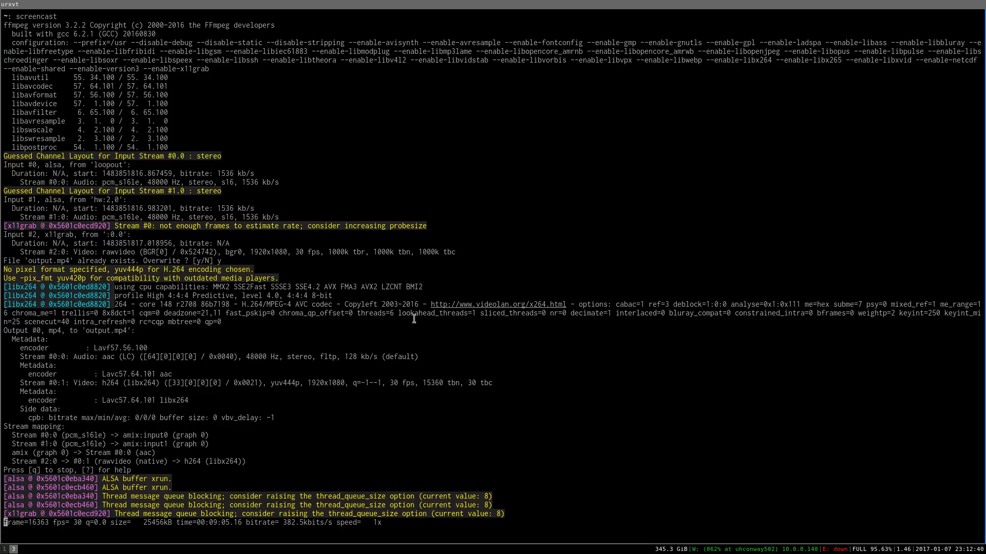
pyautogui.write('ls Video/intro.mp4')
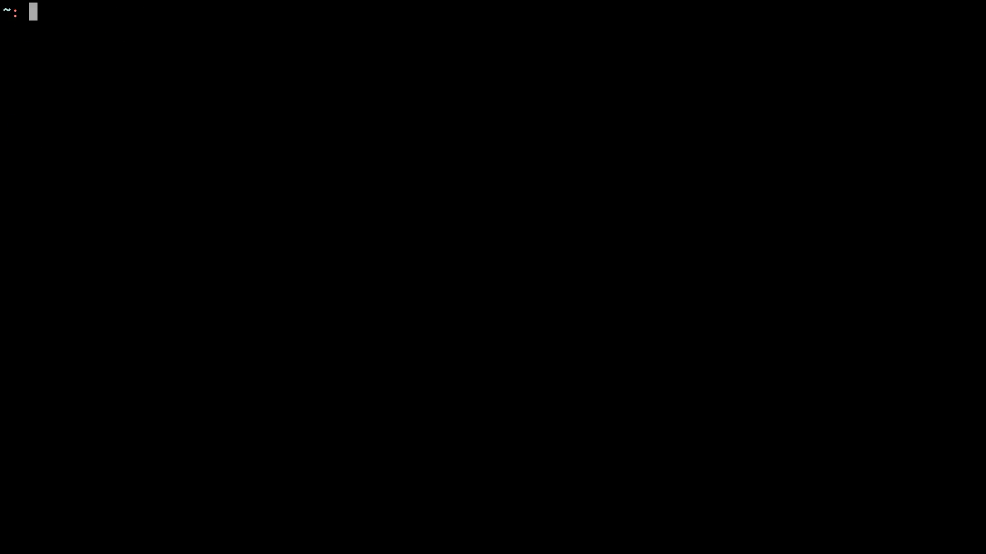
pyautogui.moveTo(348, 275)
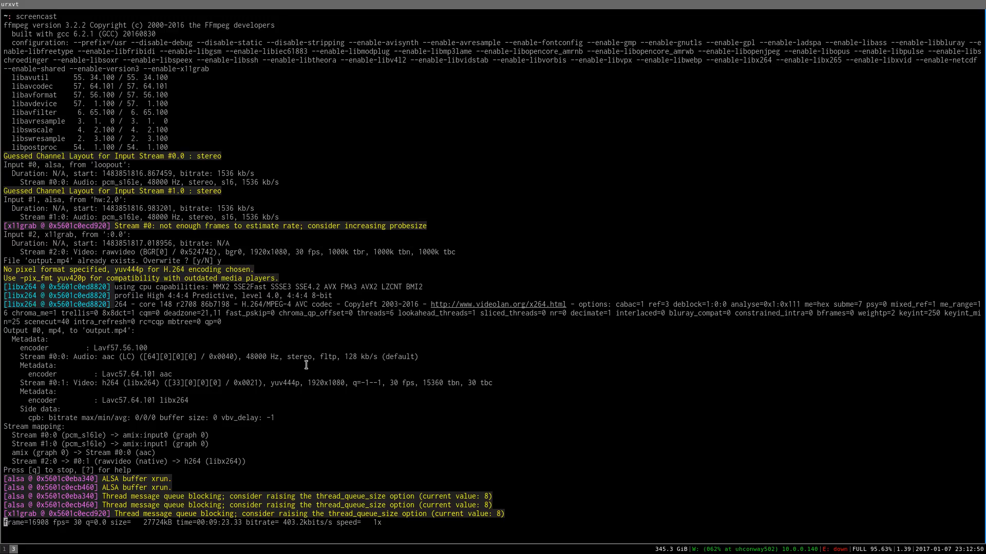
pyautogui.moveTo(543, 283)
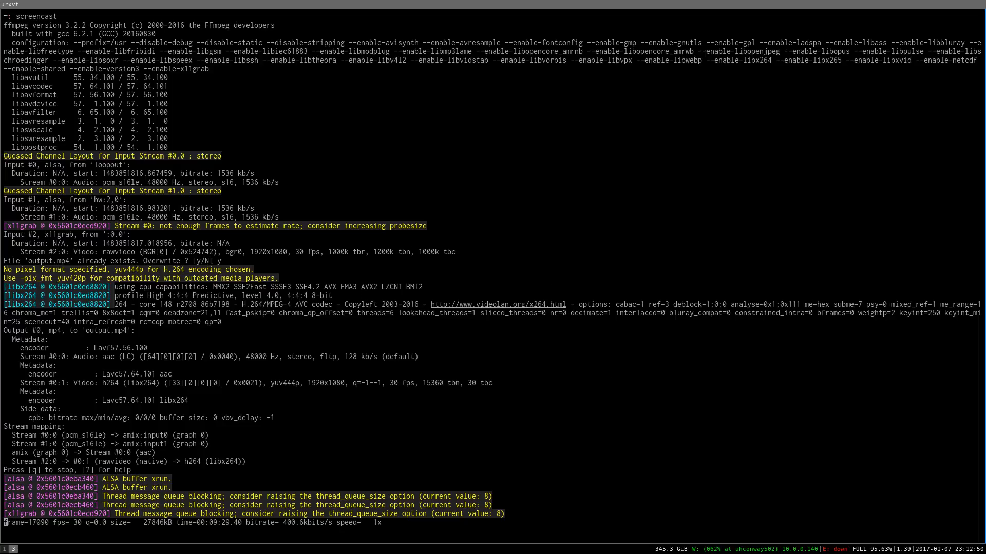
pyautogui.moveTo(608, 379)
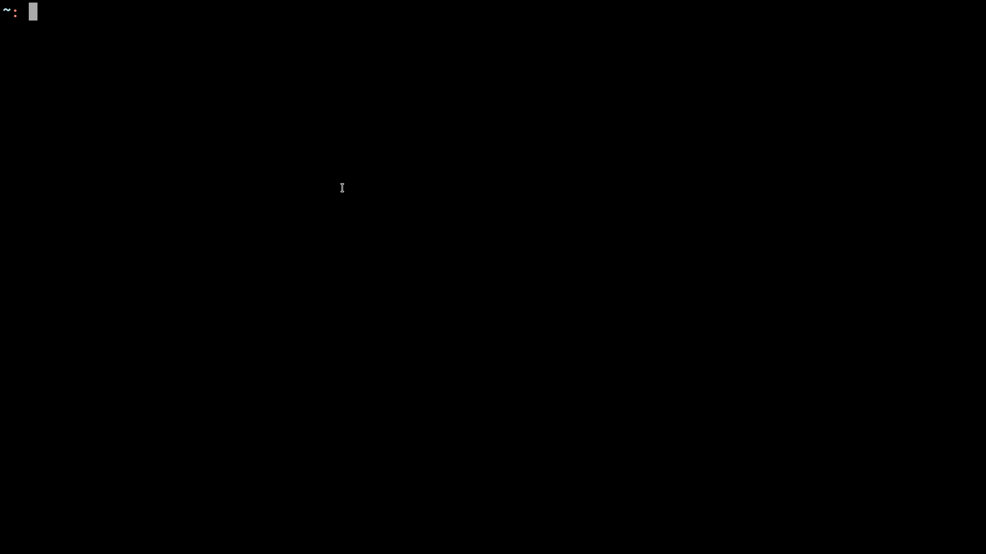
# - Print the cut-video function with declare -f and list Video/intro.mp4 below it
pyautogui.write('d')
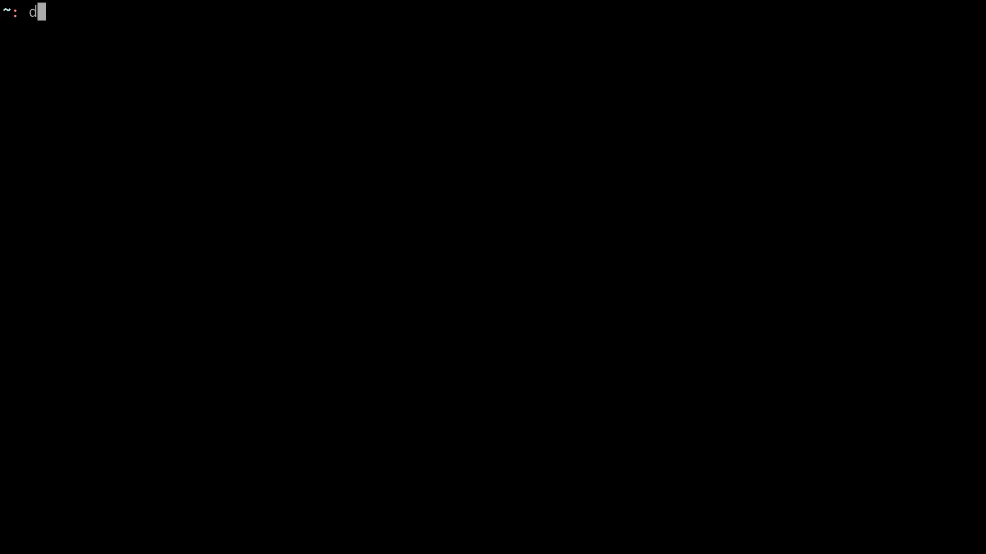
pyautogui.write('eclare -f cut-v')
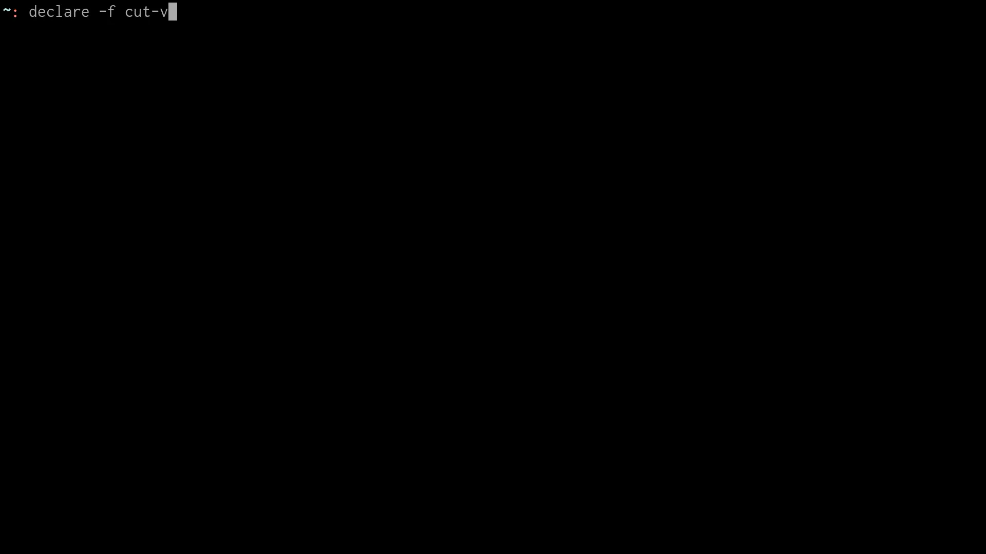
pyautogui.write('ideo')
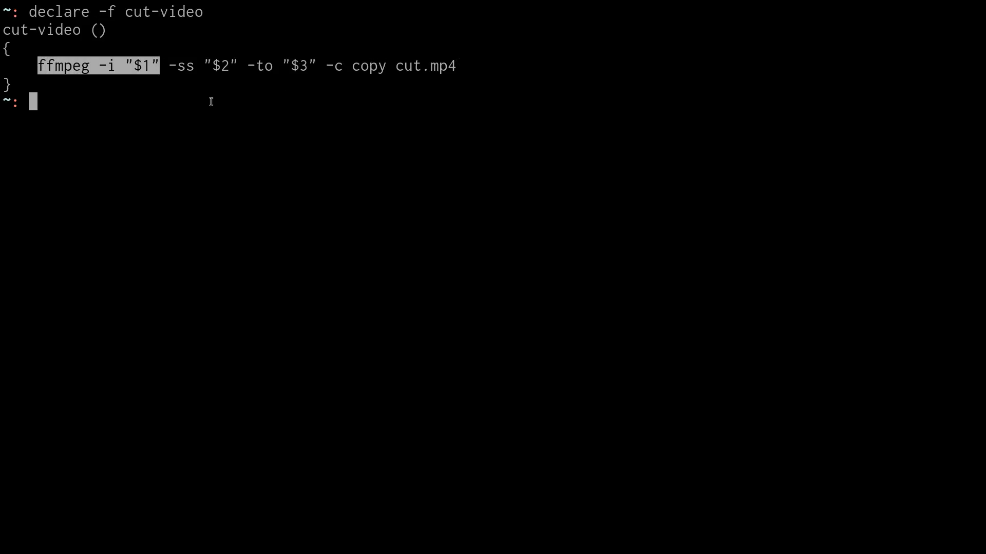
pyautogui.moveTo(268, 244)
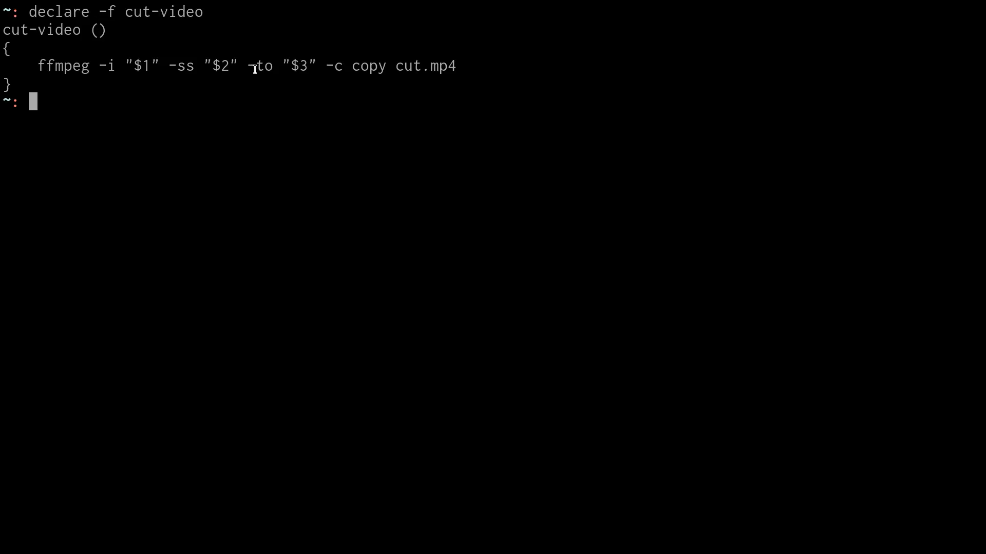
pyautogui.doubleClick(295, 66)
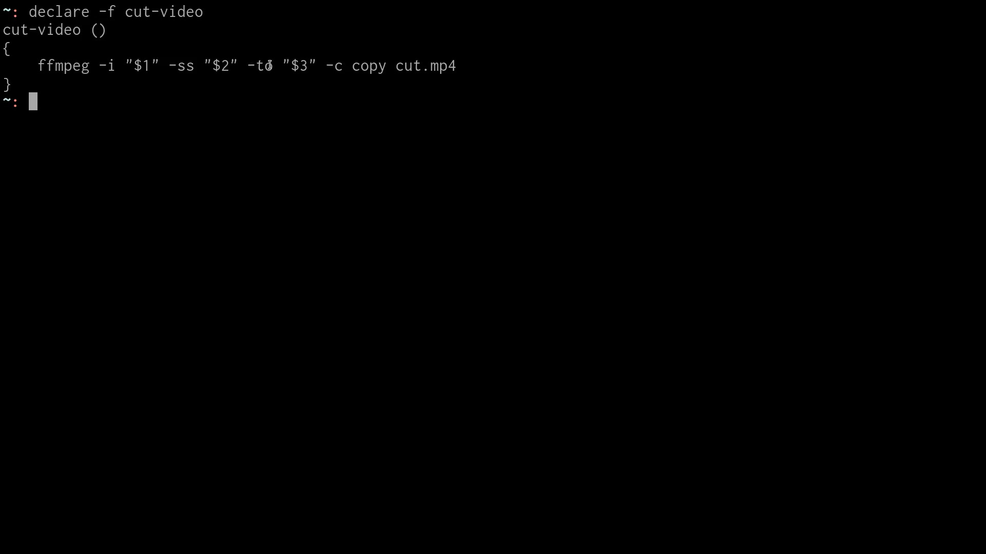
pyautogui.moveTo(249, 101)
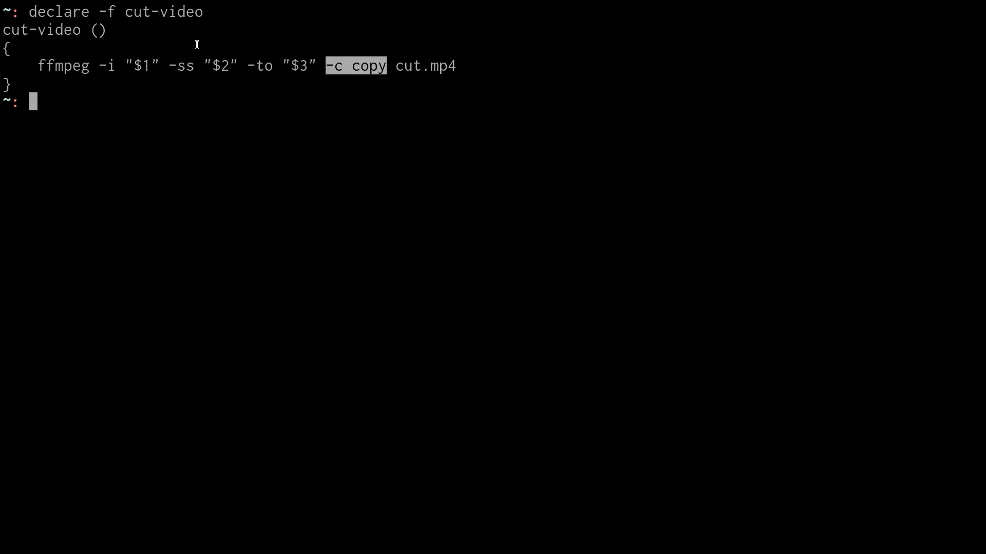
pyautogui.moveTo(452, 61)
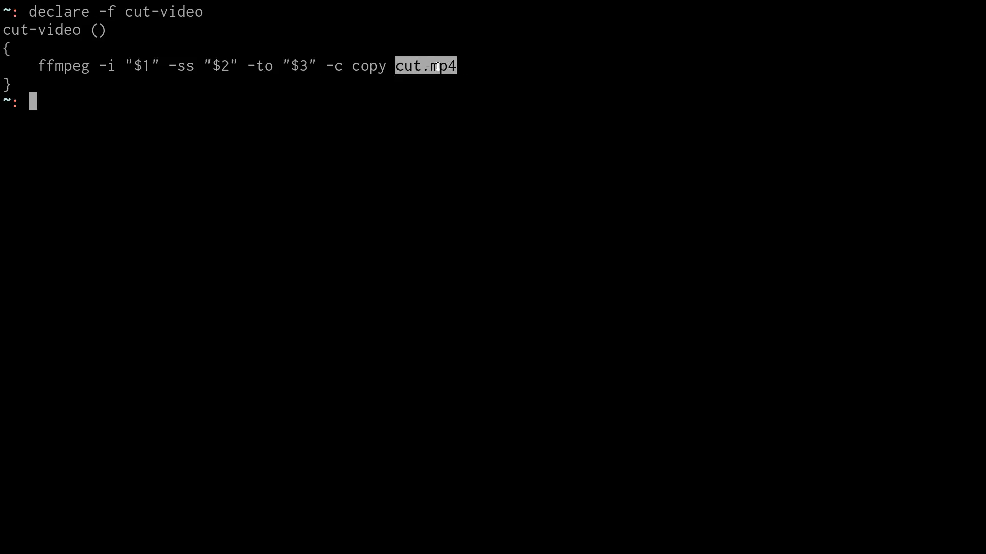
pyautogui.moveTo(414, 115)
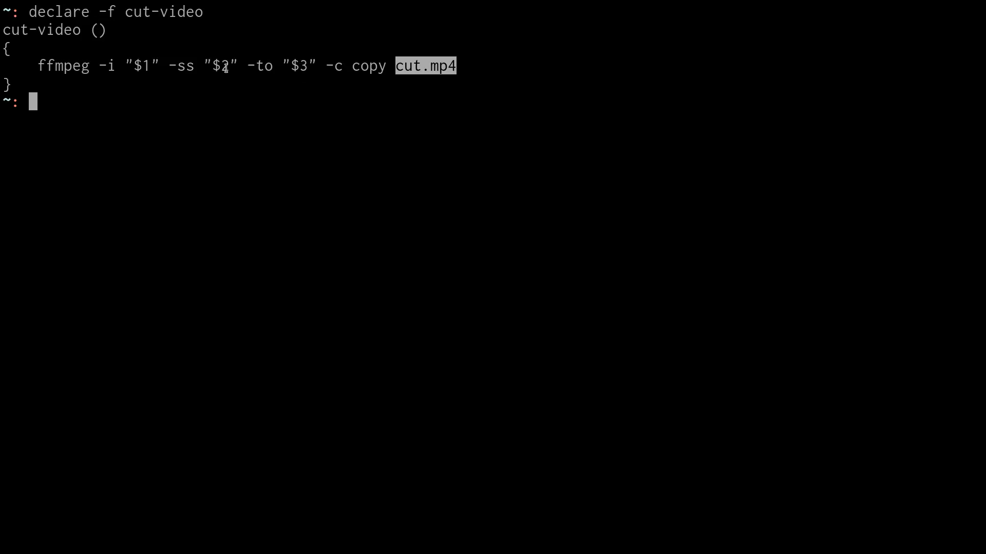
pyautogui.moveTo(302, 43)
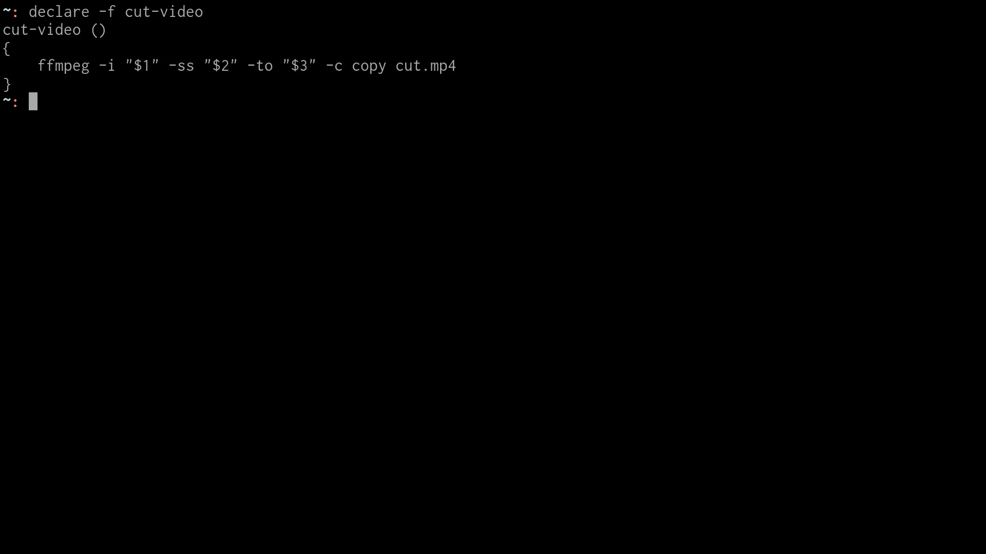
pyautogui.write('ls Video/intro.mp4')
pyautogui.write('declare')
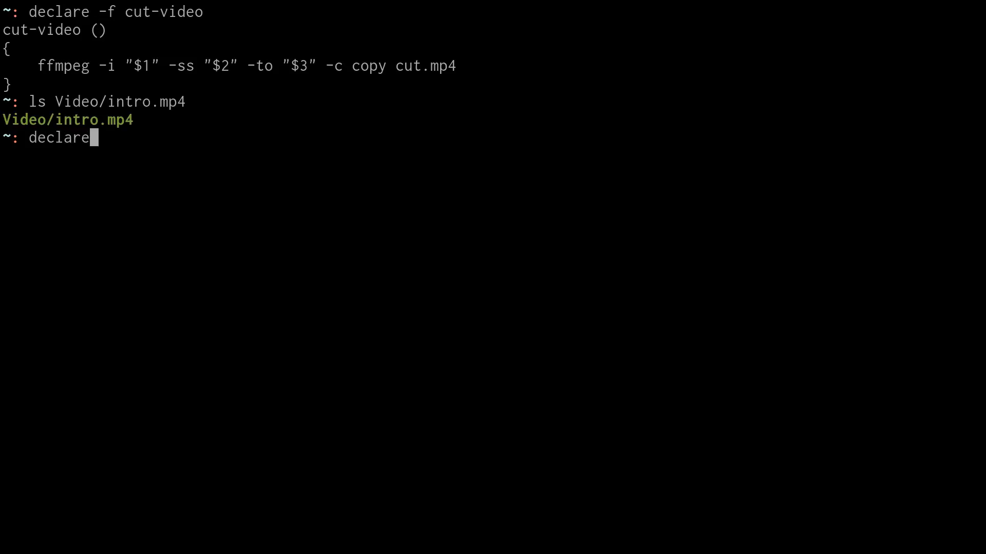
# - Print the concat-video function with declare -f, showing its three chained ffmpeg commands
pyautogui.write('-f concat-video')
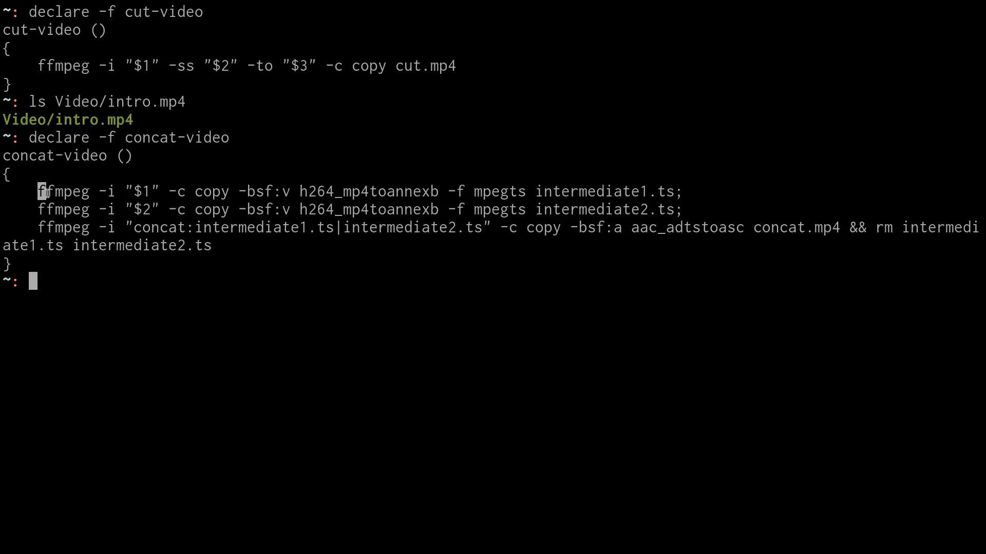
pyautogui.moveTo(39, 191); pyautogui.dragTo(160, 191)
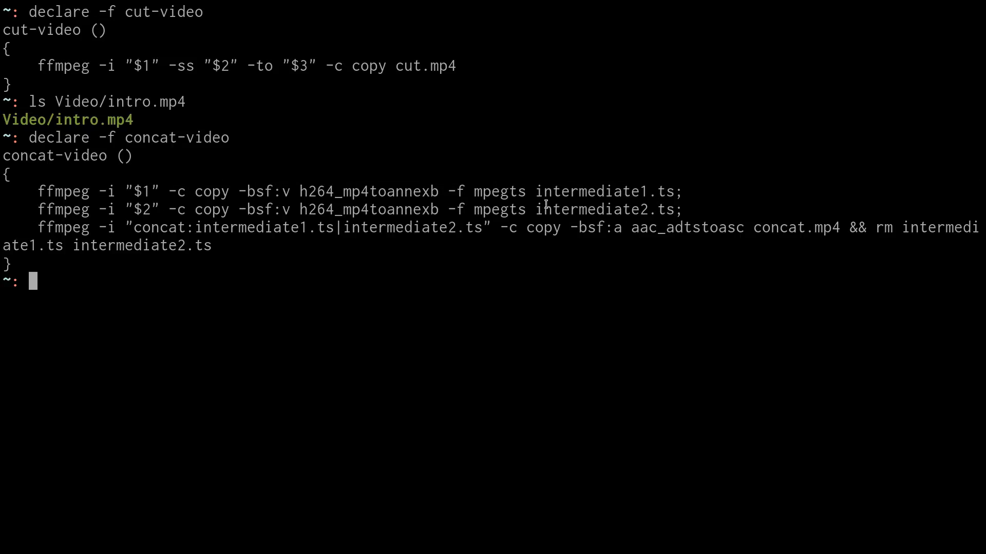
pyautogui.doubleClick(137, 191)
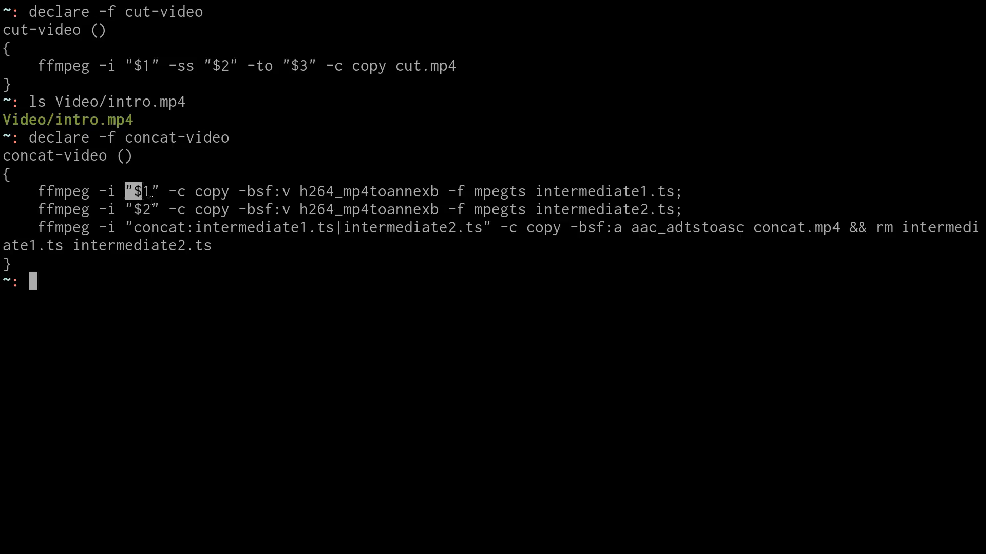
pyautogui.moveTo(137, 191); pyautogui.dragTo(541, 210)
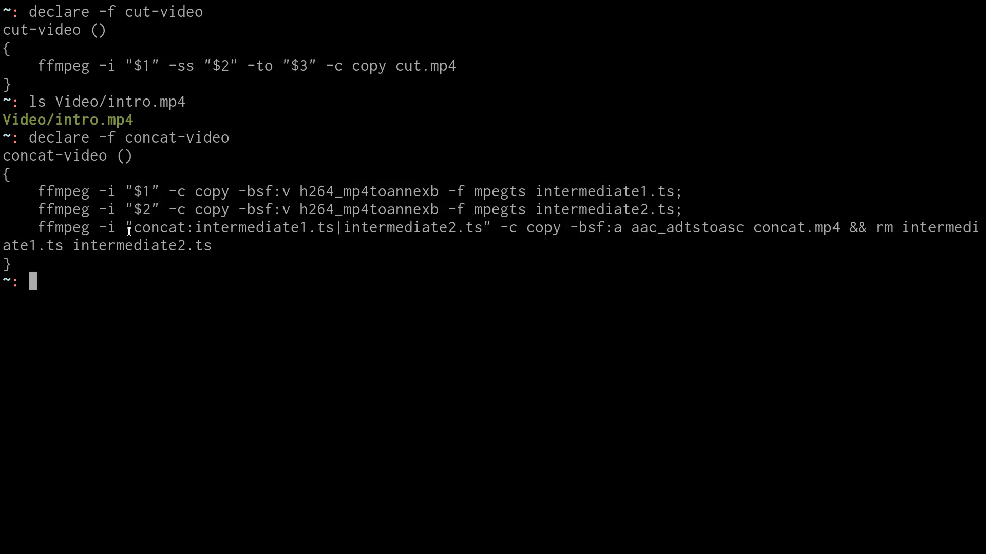
pyautogui.doubleClick(308, 227)
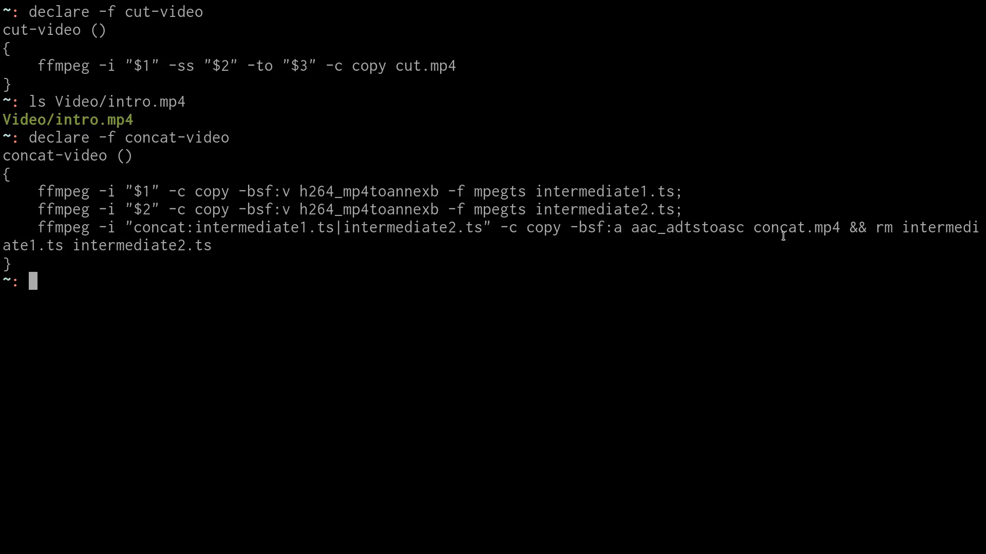
pyautogui.moveTo(555, 228); pyautogui.dragTo(788, 228)
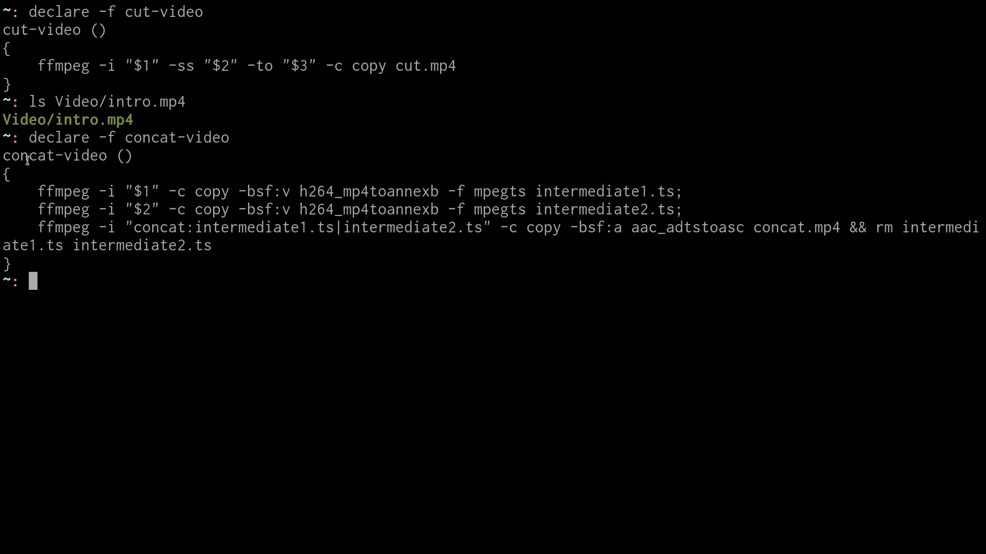
pyautogui.moveTo(50, 345)
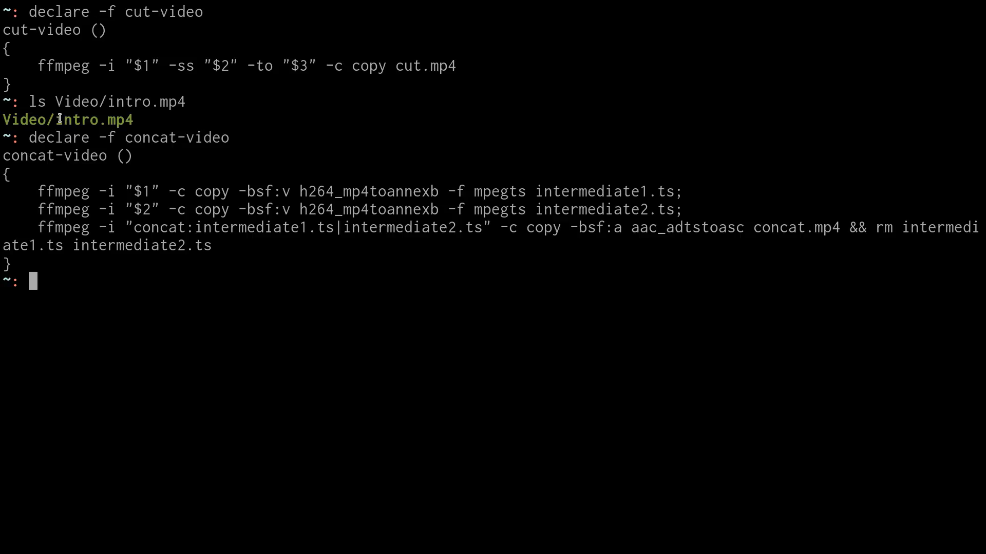
pyautogui.doubleClick(95, 119)
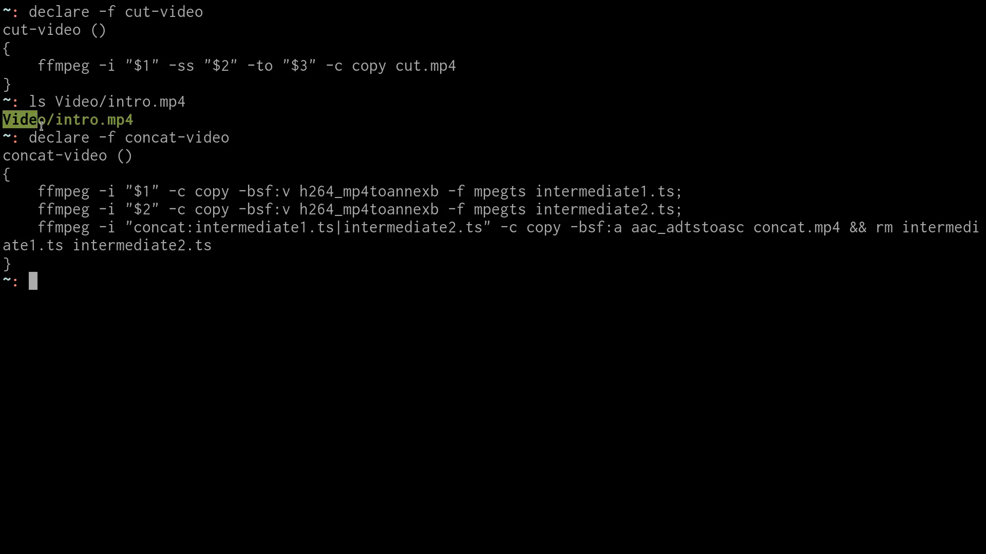
pyautogui.moveTo(402, 68)
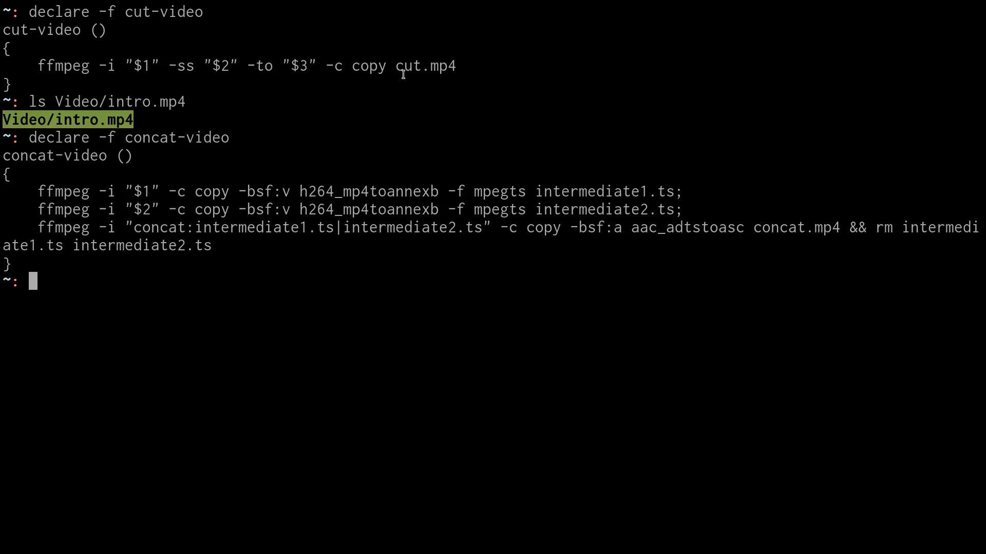
pyautogui.doubleClick(425, 65)
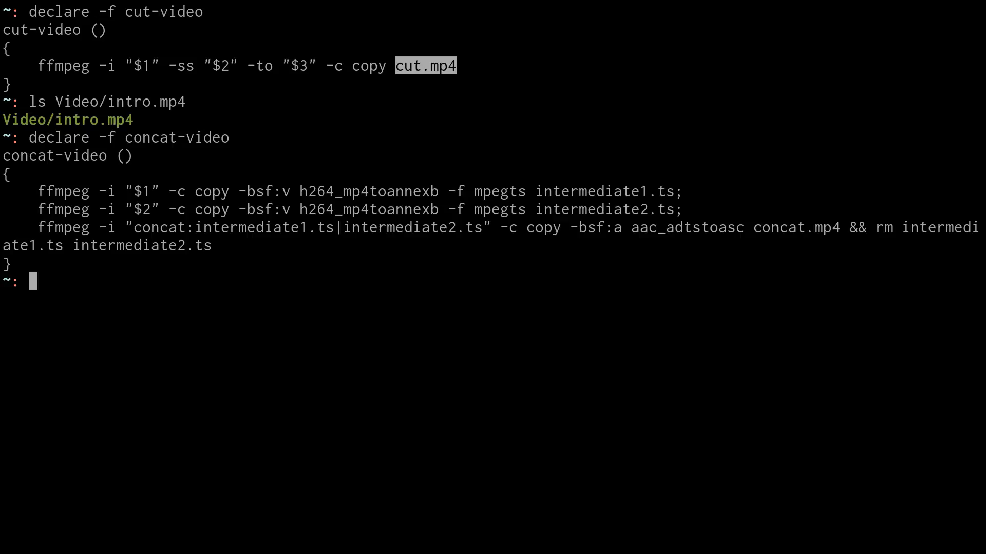
pyautogui.moveTo(323, 348)
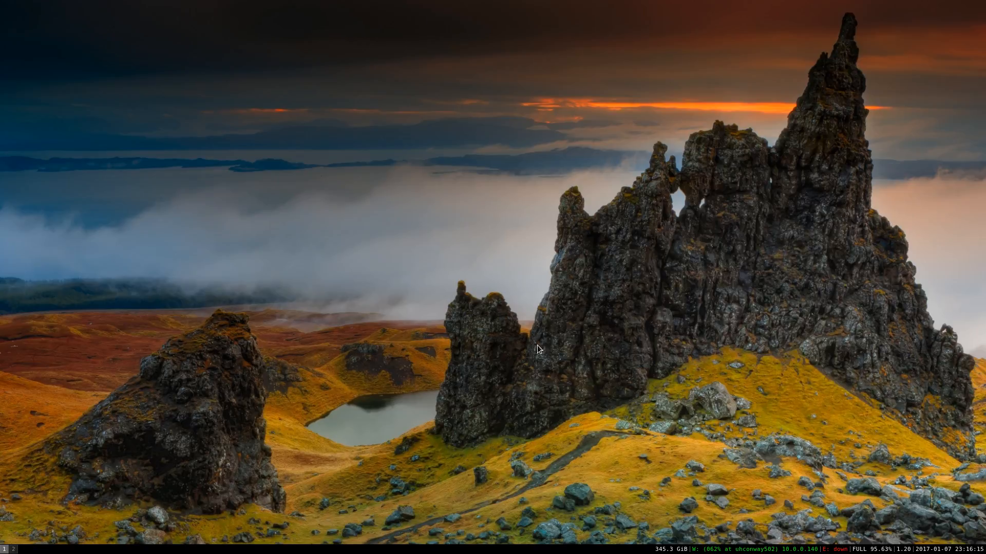
pyautogui.moveTo(539, 401)
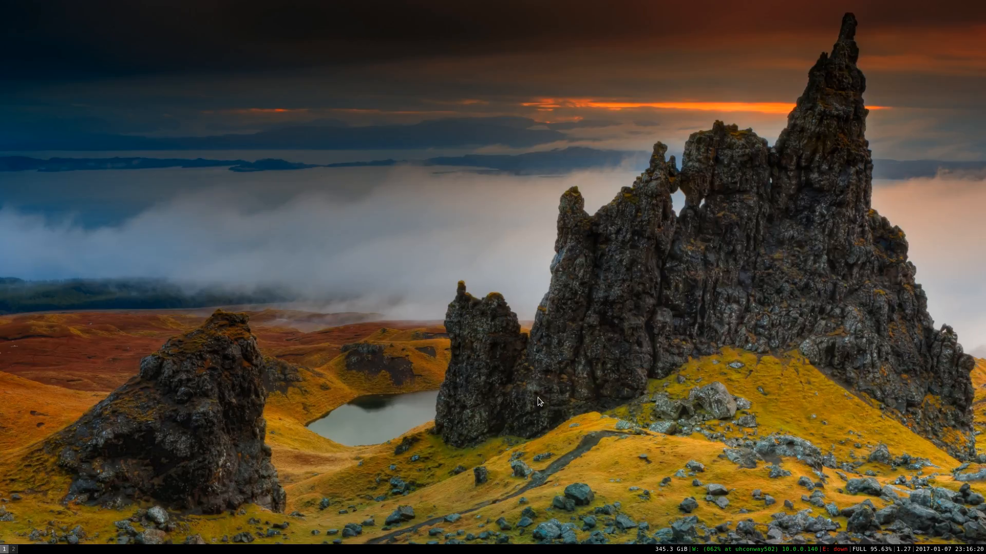